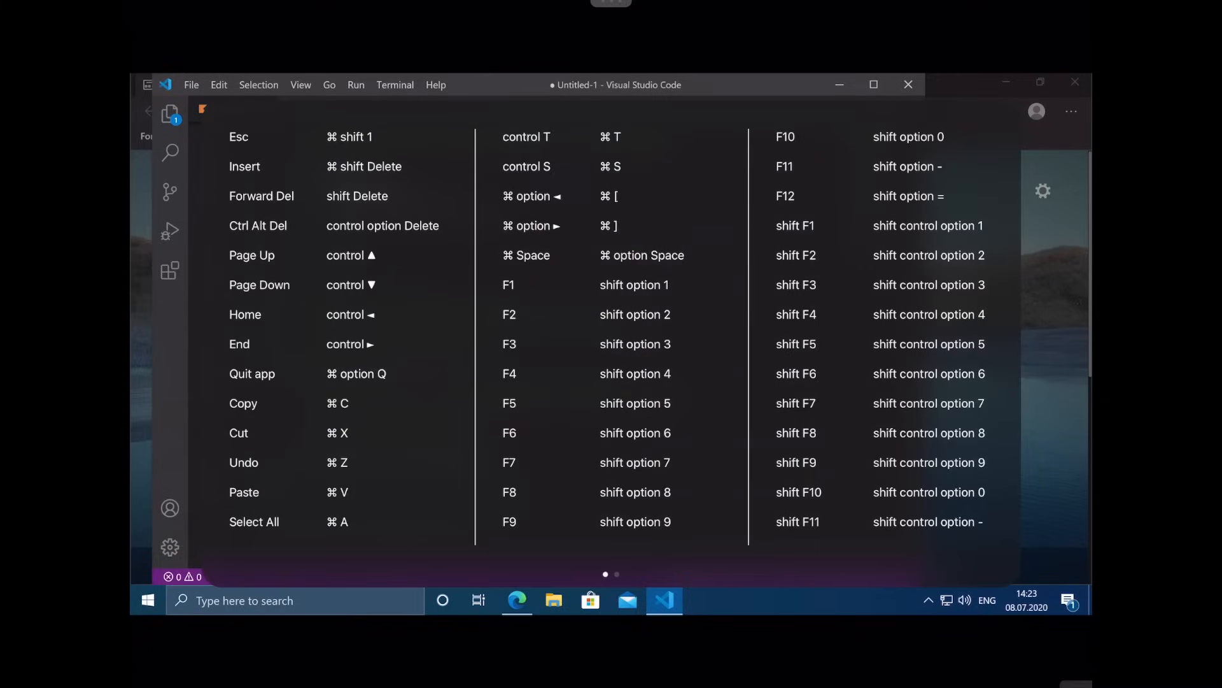
# Review the remote session's shortcut overlay, then switch to Dash's Main Docsets list.
pyautogui.click(617, 573)
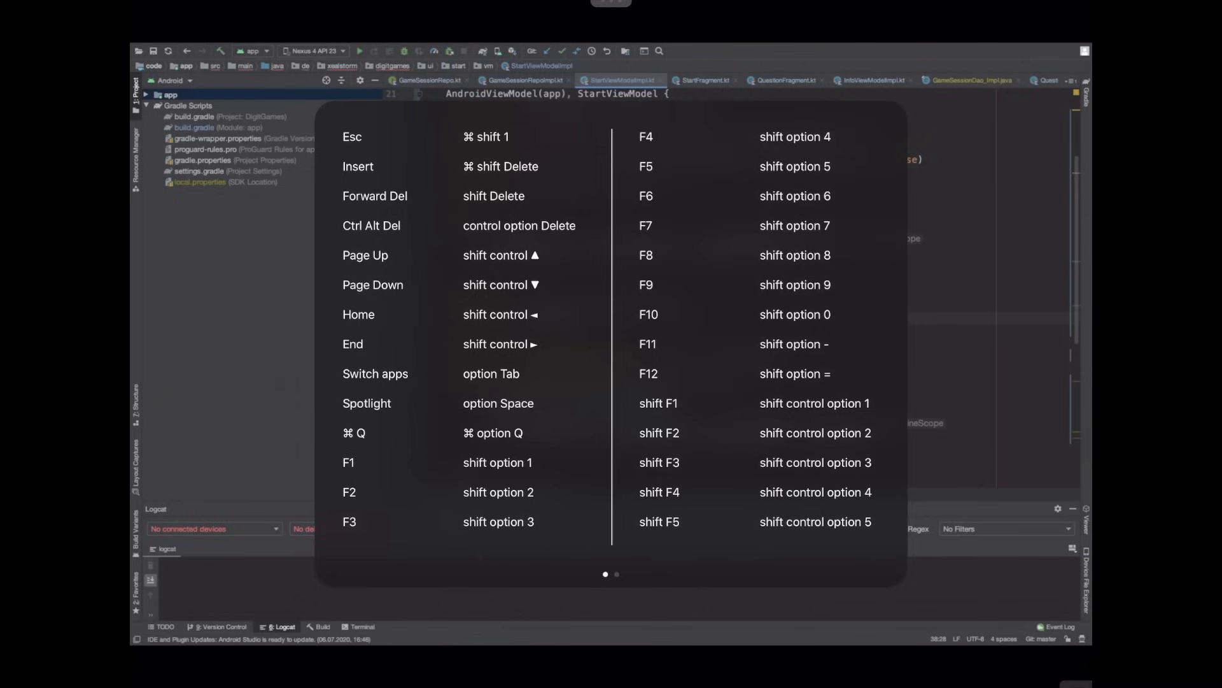
pyautogui.click(618, 573)
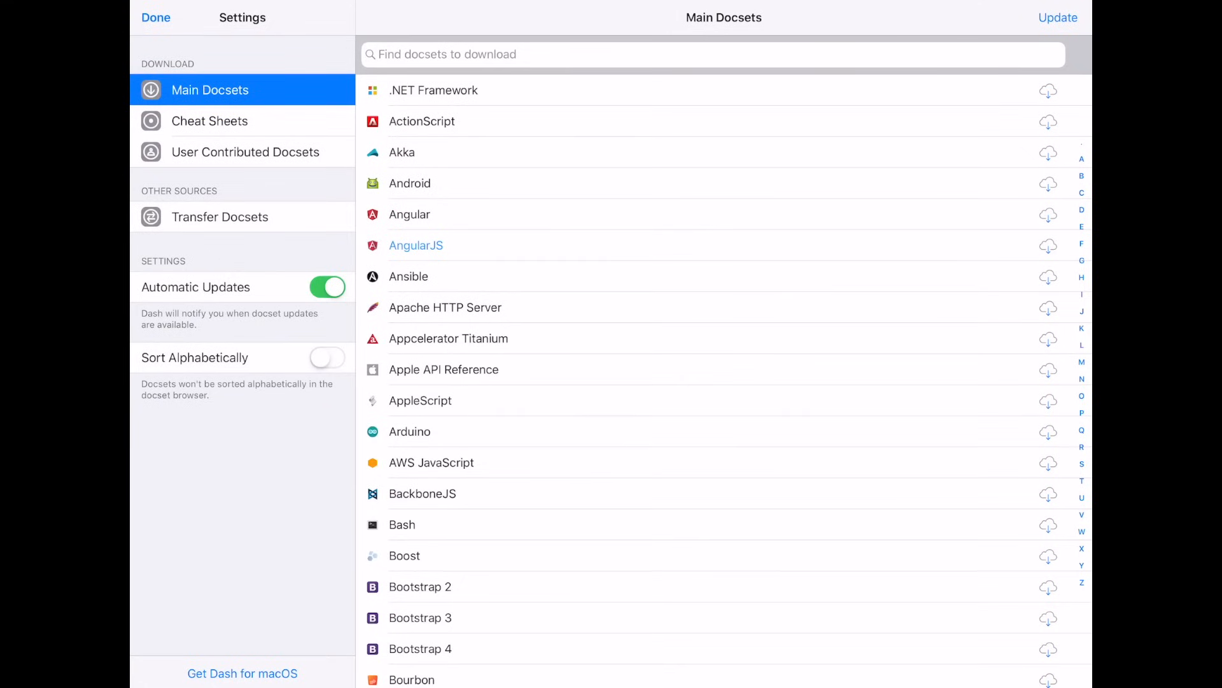
# View the Git cheat sheet and search the offline docs for 'dele', showing Kotlin Delegates.
pyautogui.click(209, 121)
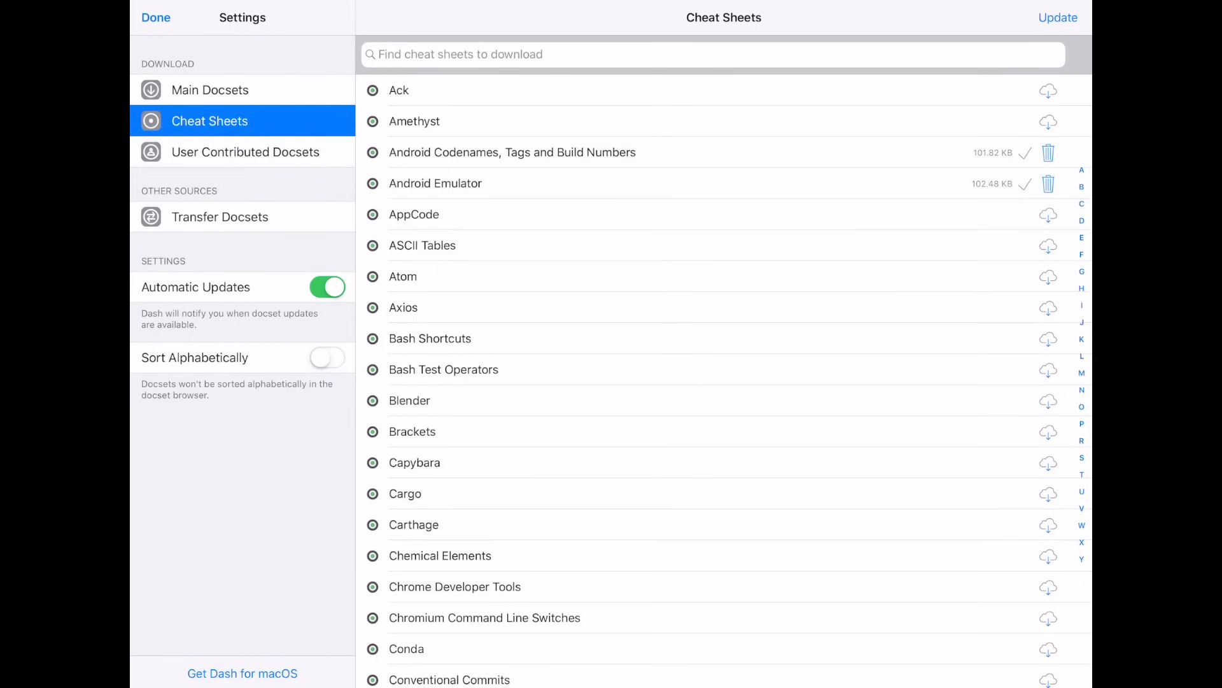
pyautogui.click(244, 153)
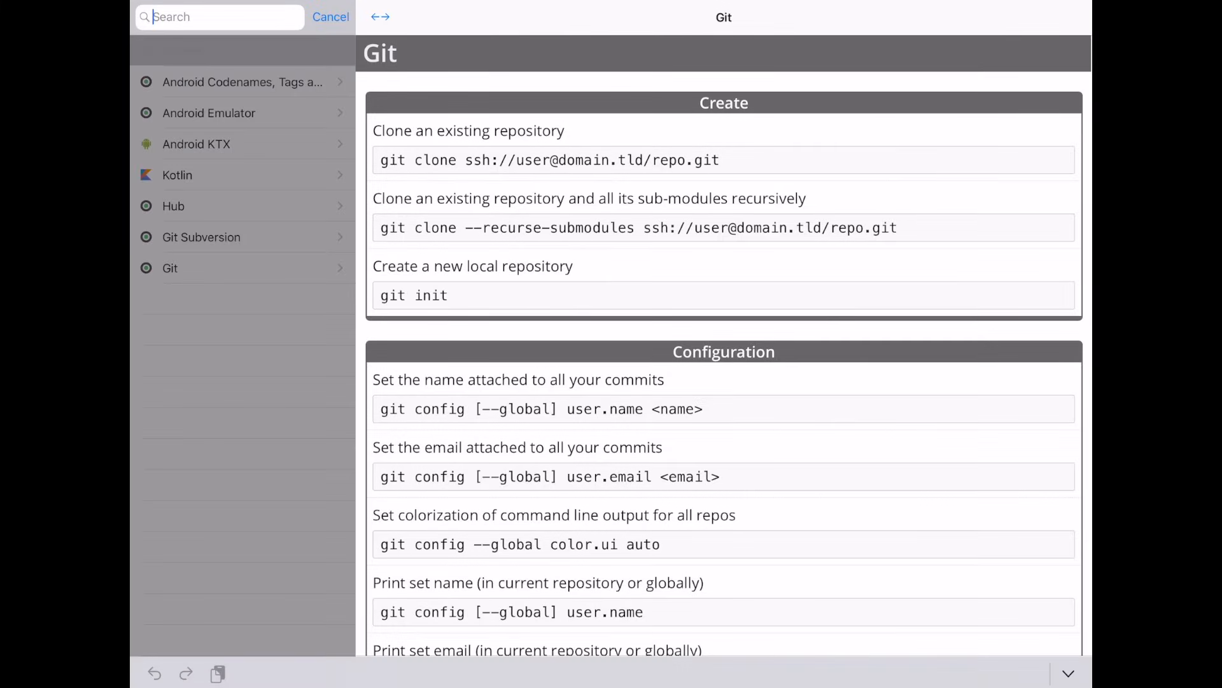
pyautogui.write('dele')
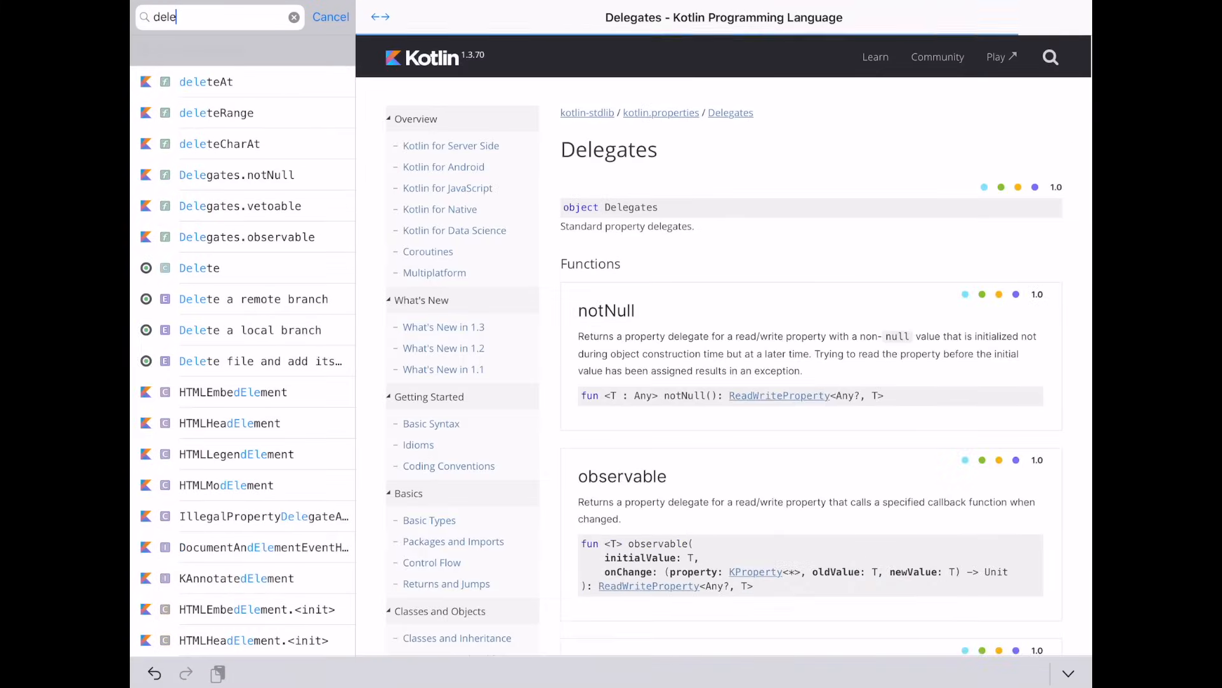